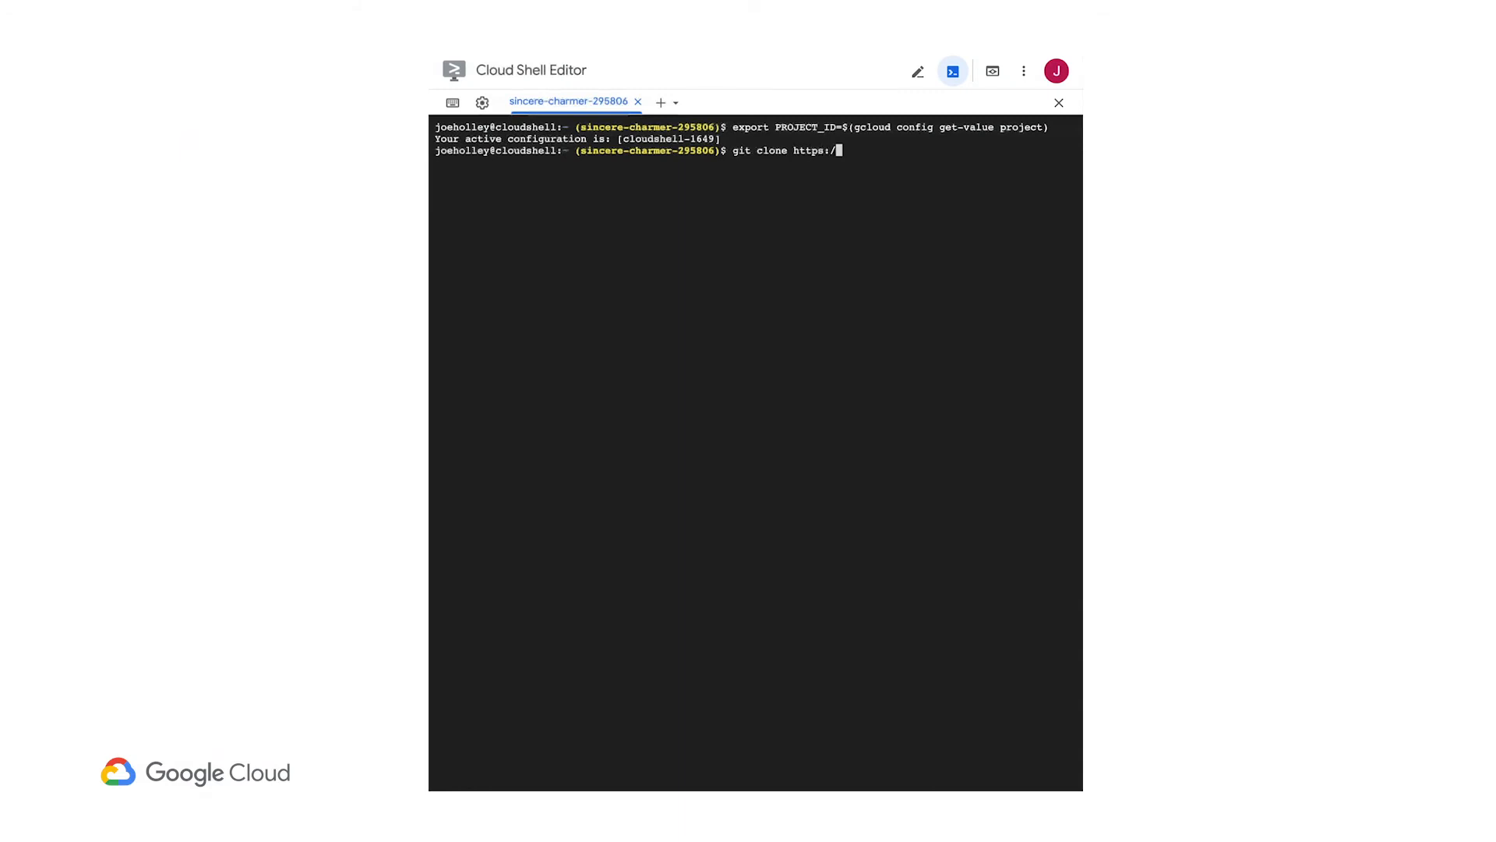
# Clone the GoogleCloudPlatform/solutions-gke-autoprovisioning repository from GitHub
pyautogui.write('/github.com/GoogleC')
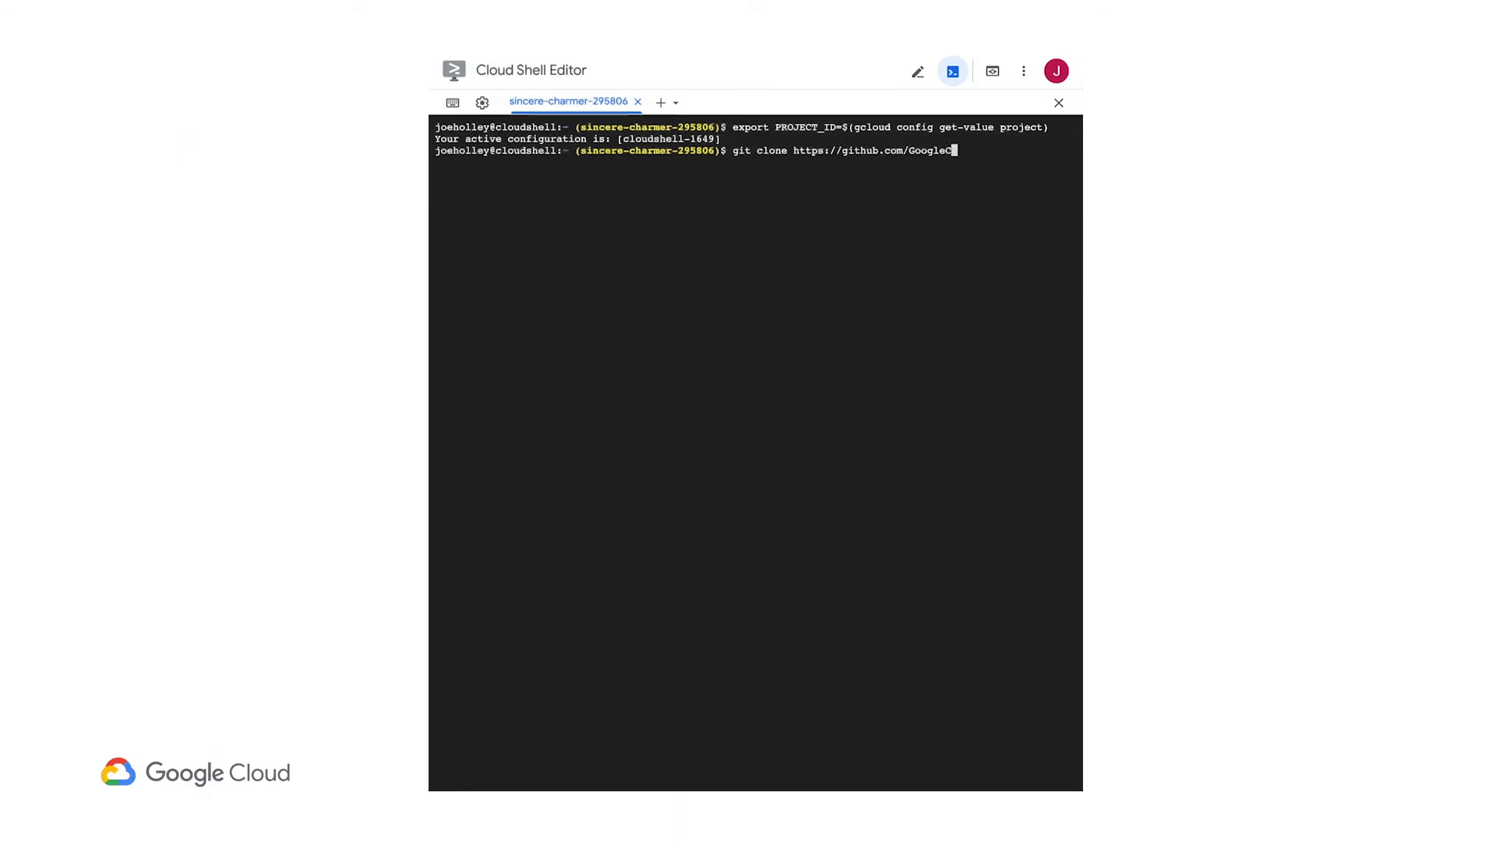
pyautogui.write('loudPlatform/solutions-gke-autoprovisioning')
pyautogui.write('gcloud builds submit pi/ --tag gcr.io/$PRO')
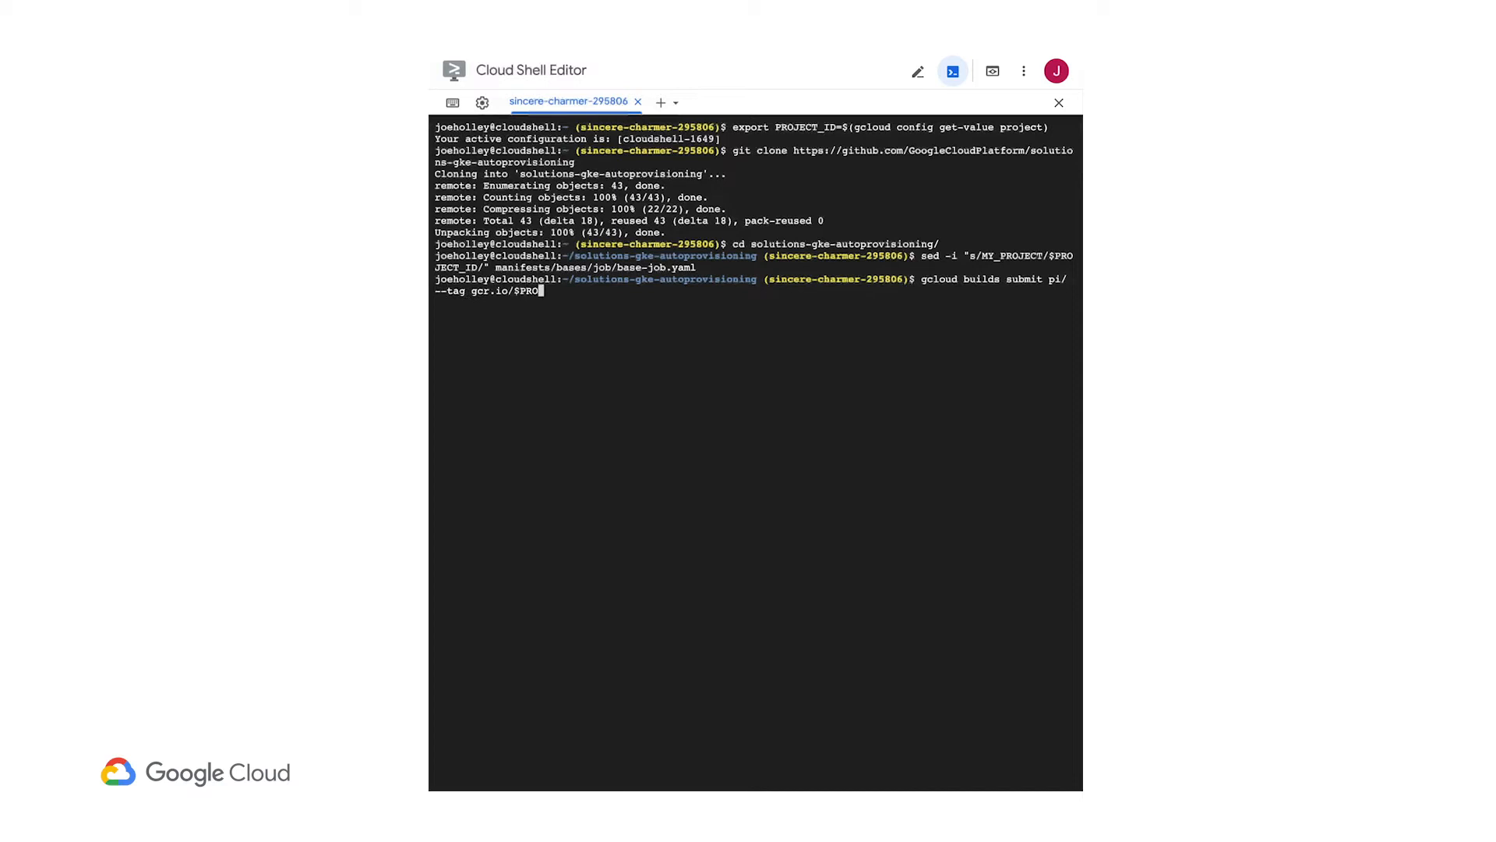
# Build and push the generate-pi image with gcloud builds submit, then clear the terminal
pyautogui.press('Return')
pyautogui.write('clear')
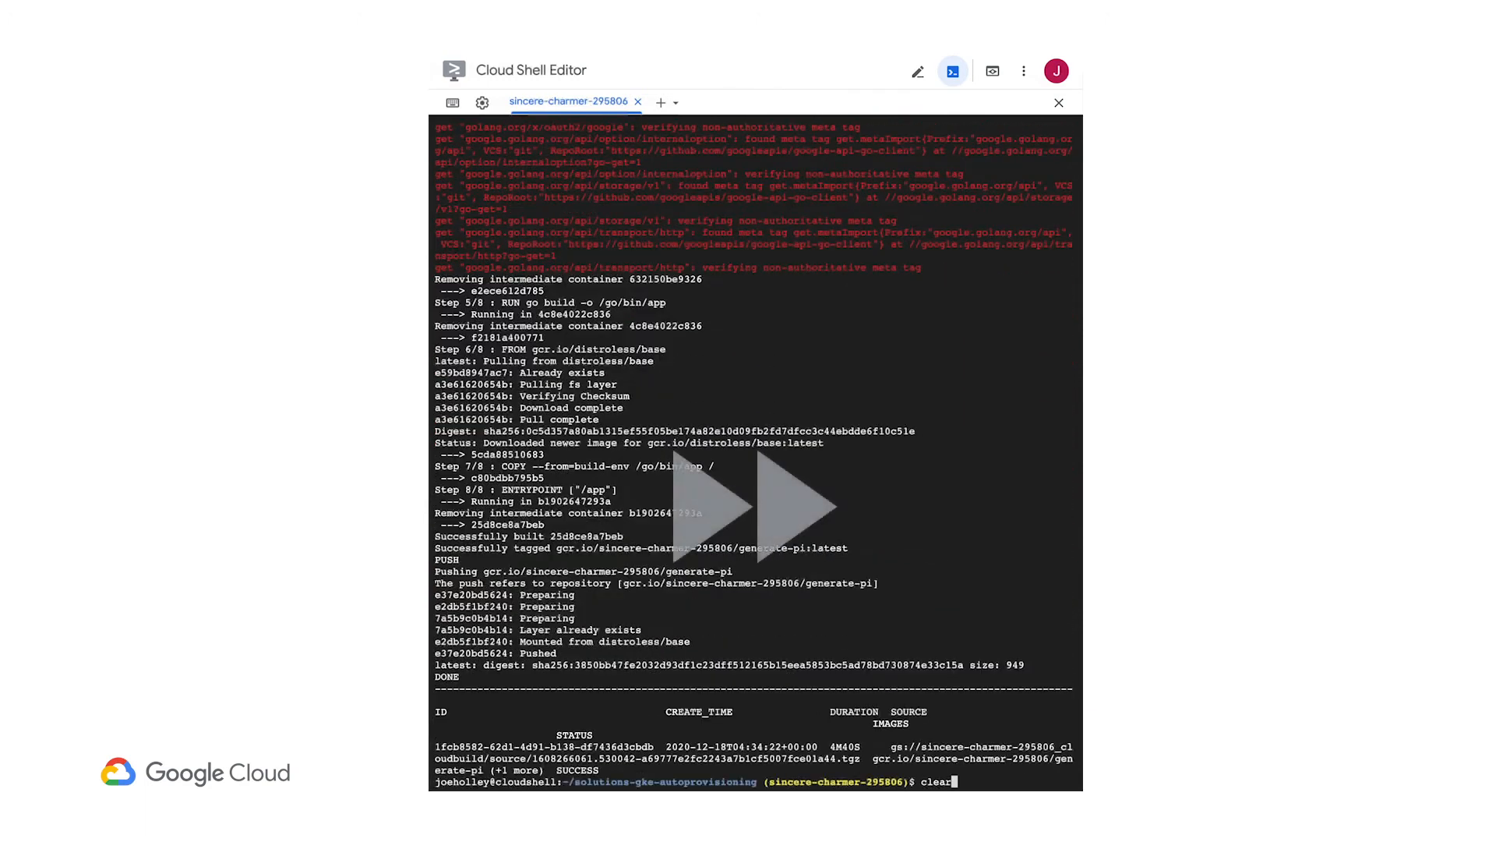
pyautogui.press('Return')
pyautogui.write('kube')
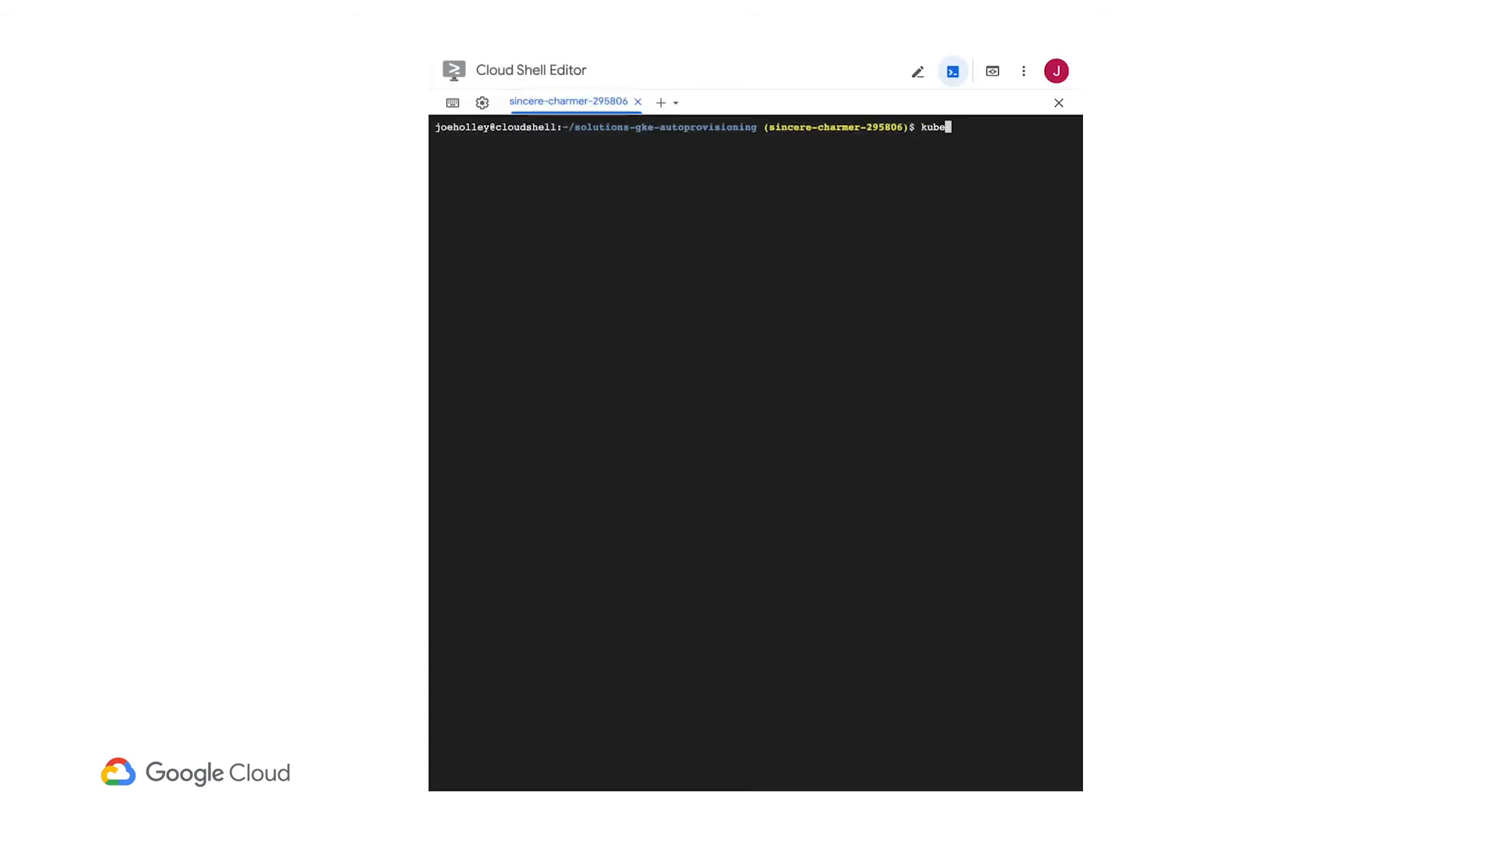
# Apply the manifests/setup/tenant1 kustomization to create the tenant1 namespace and policies
pyautogui.write('ctl apply -k manifests/')
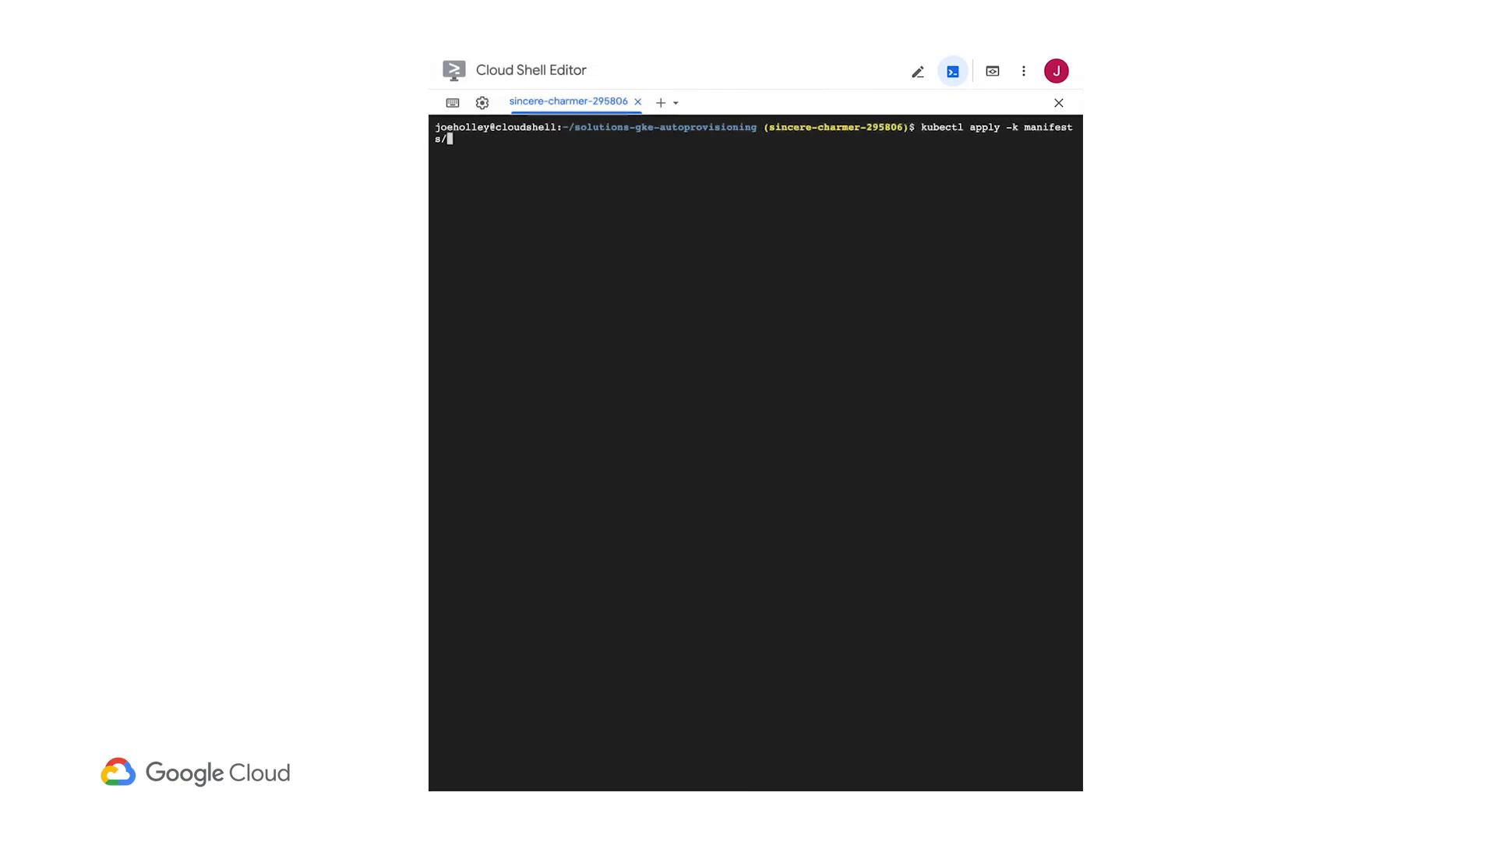
pyautogui.write('setup/tenant1')
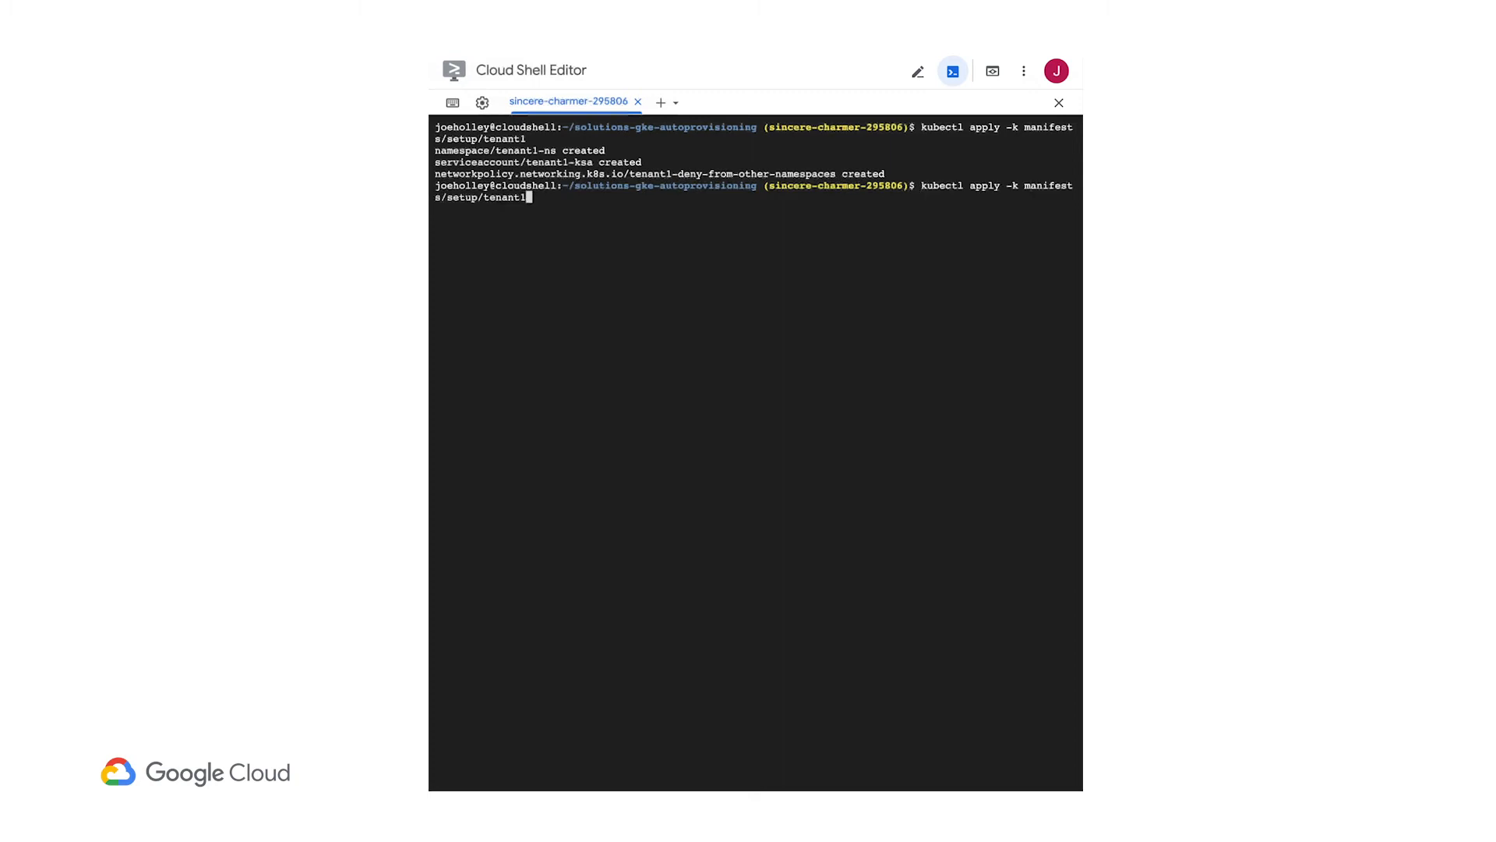
pyautogui.press('Return')
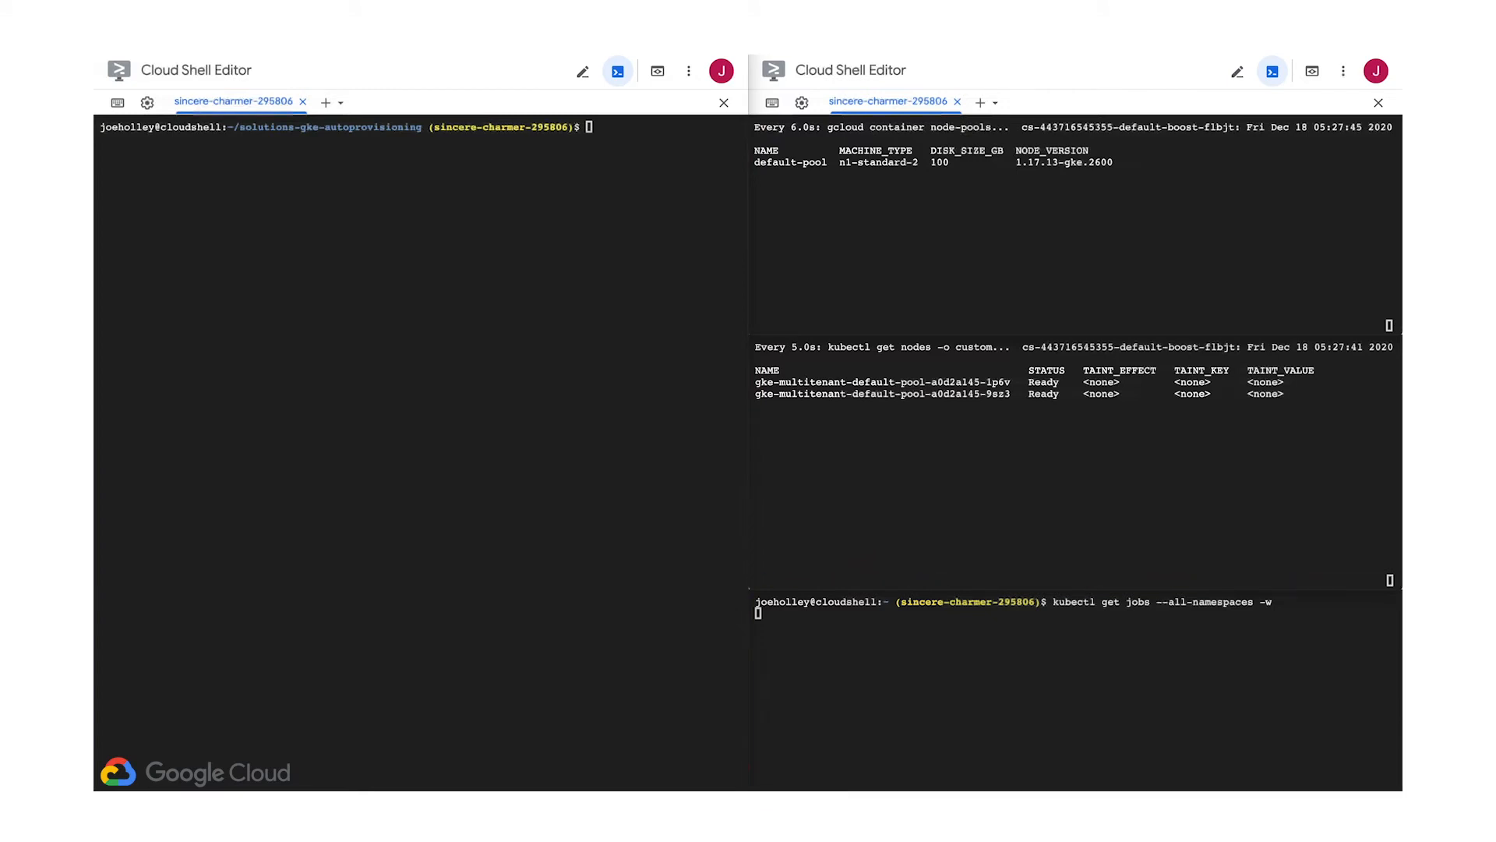
pyautogui.moveTo(663, 162)
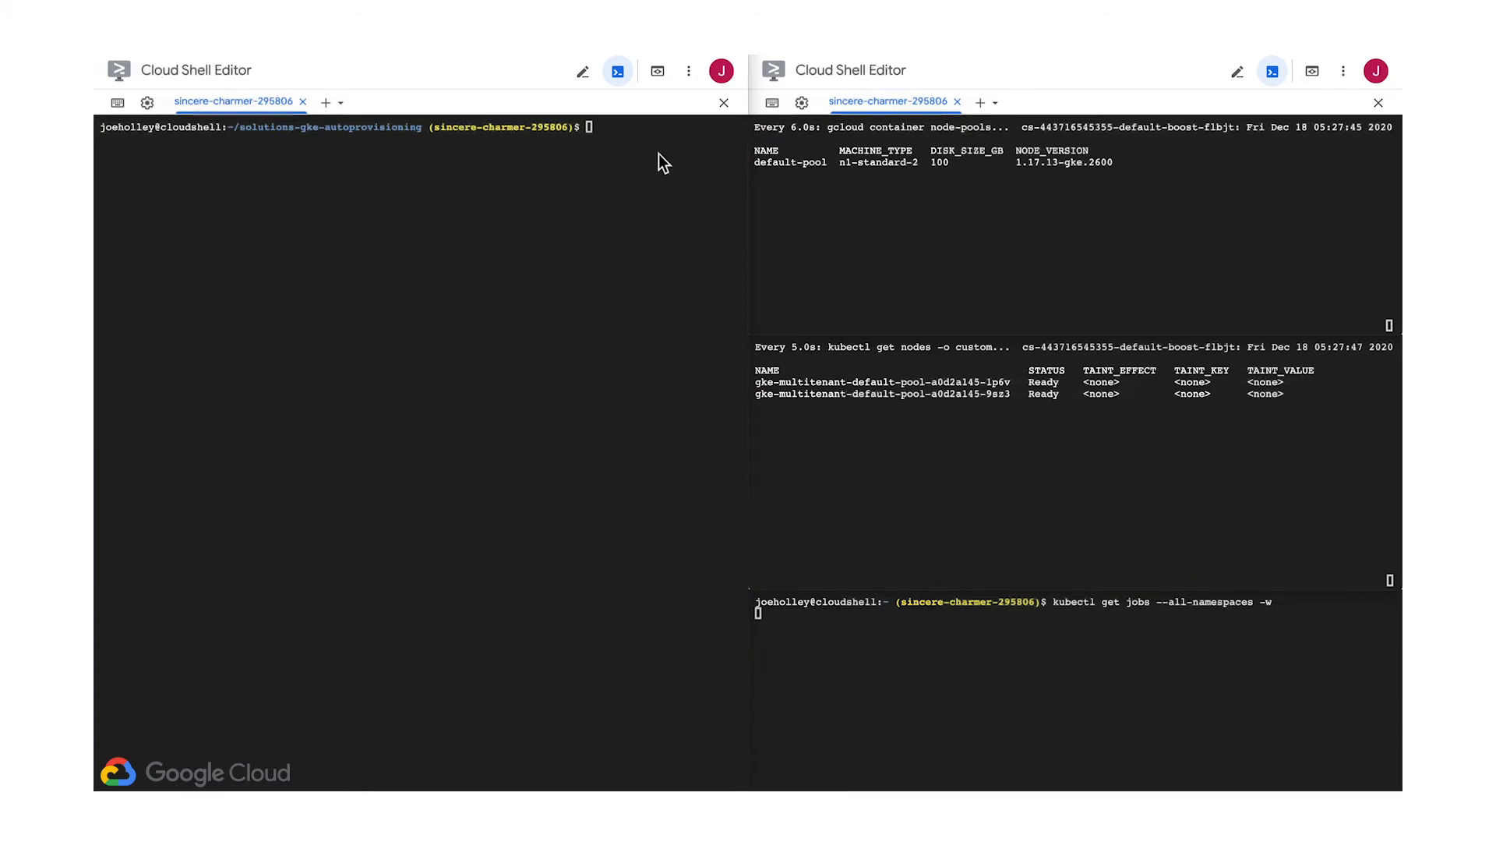
# Enter kubectl apply -k manifests/jobs/simple-job/ in the left terminal, ready to submit
pyautogui.write('kubectl a')
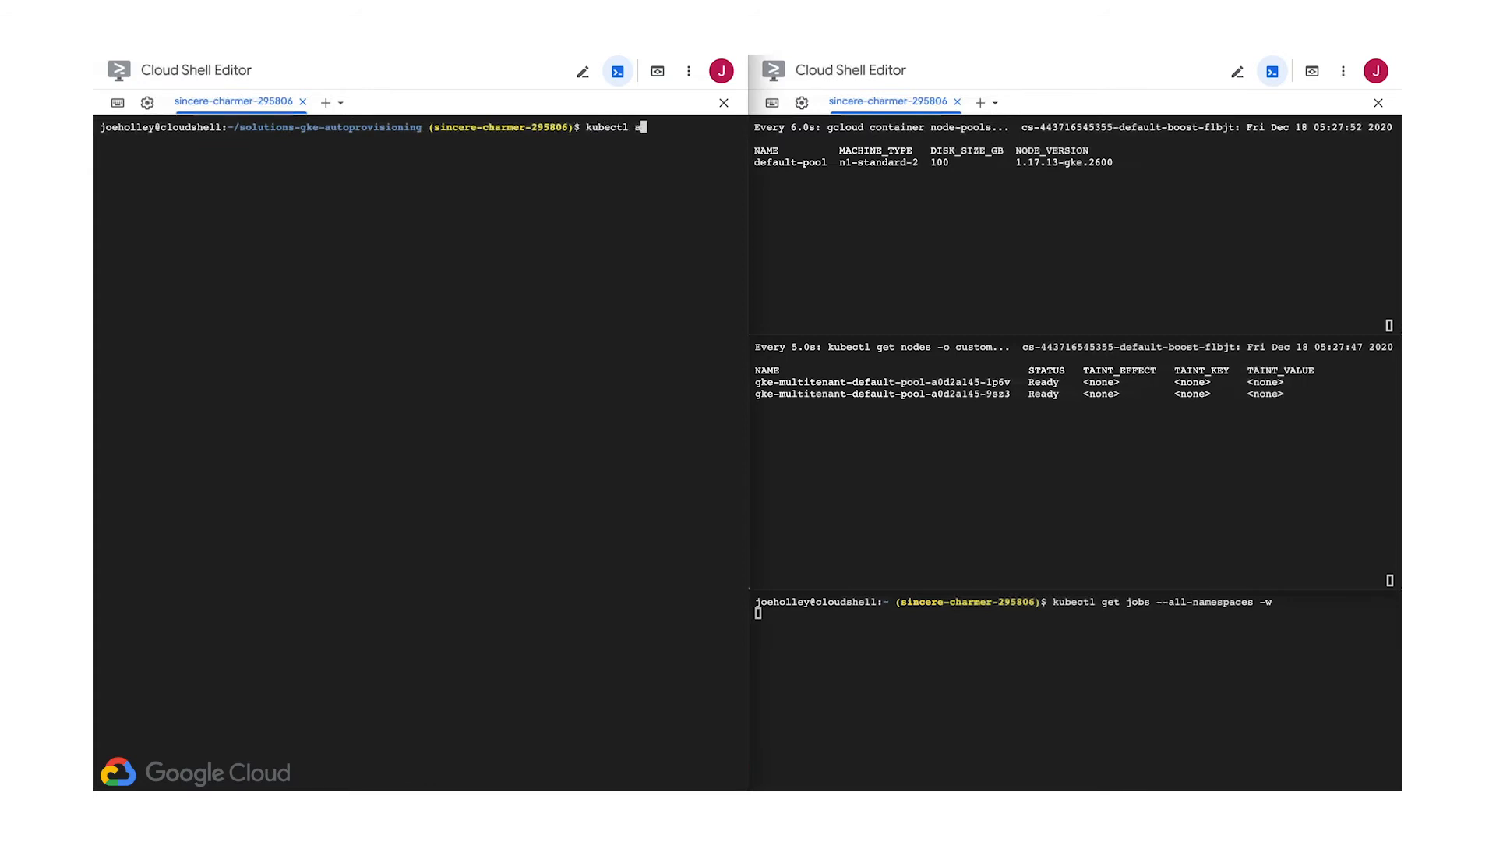
pyautogui.write('pply -k manifests/jobs/simple-job/')
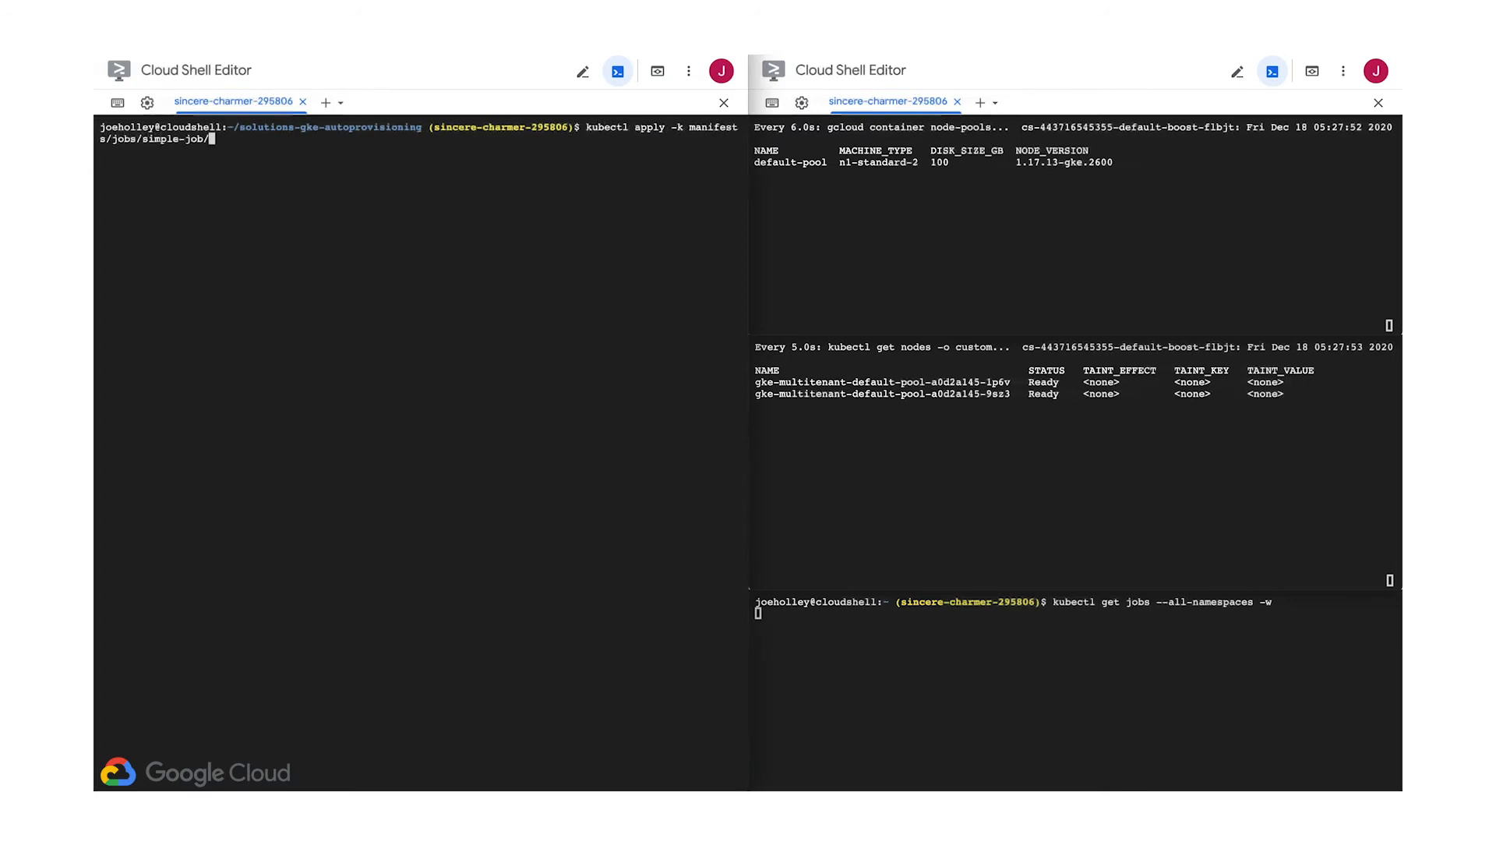